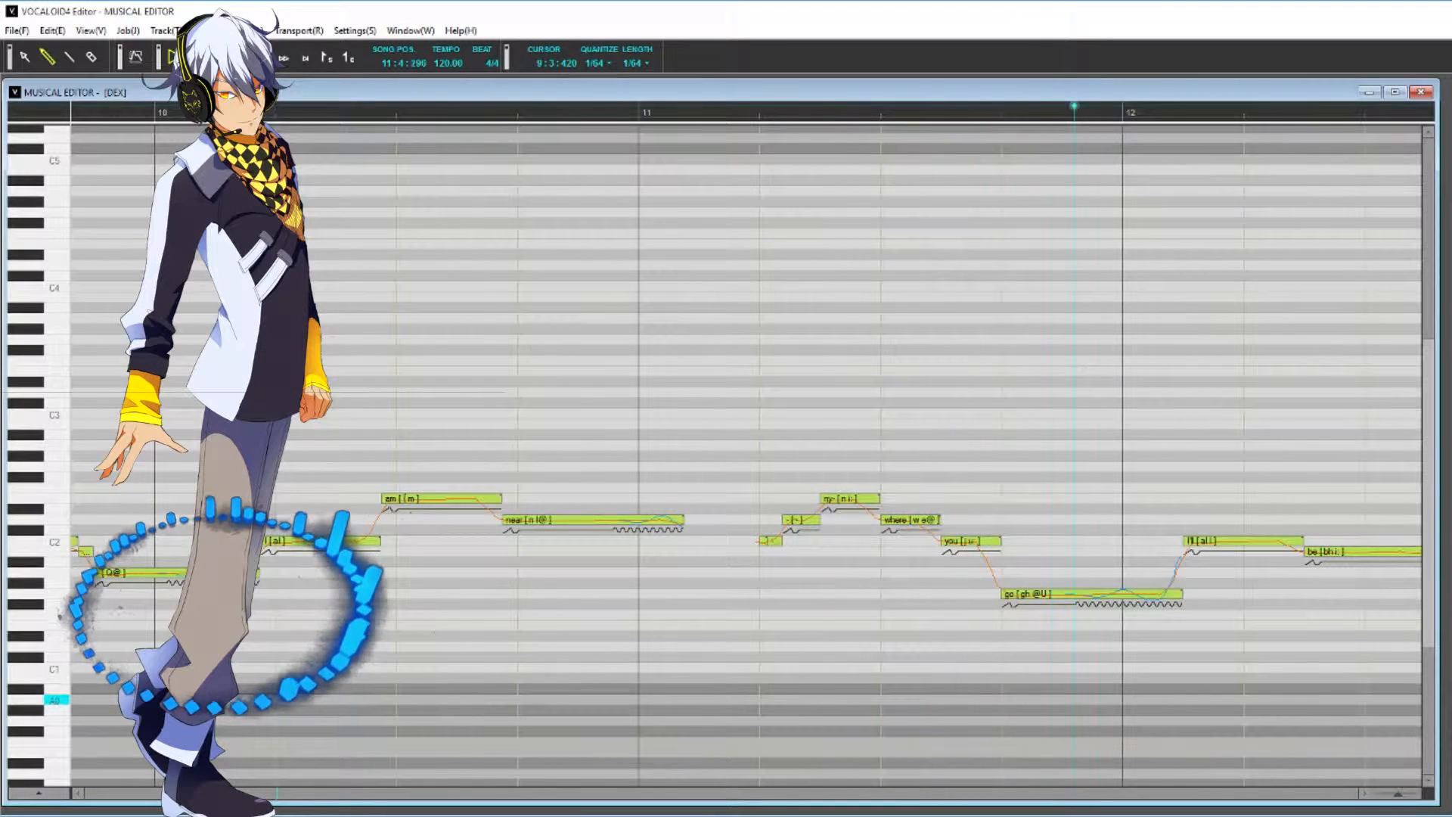
scroll(right, 3)
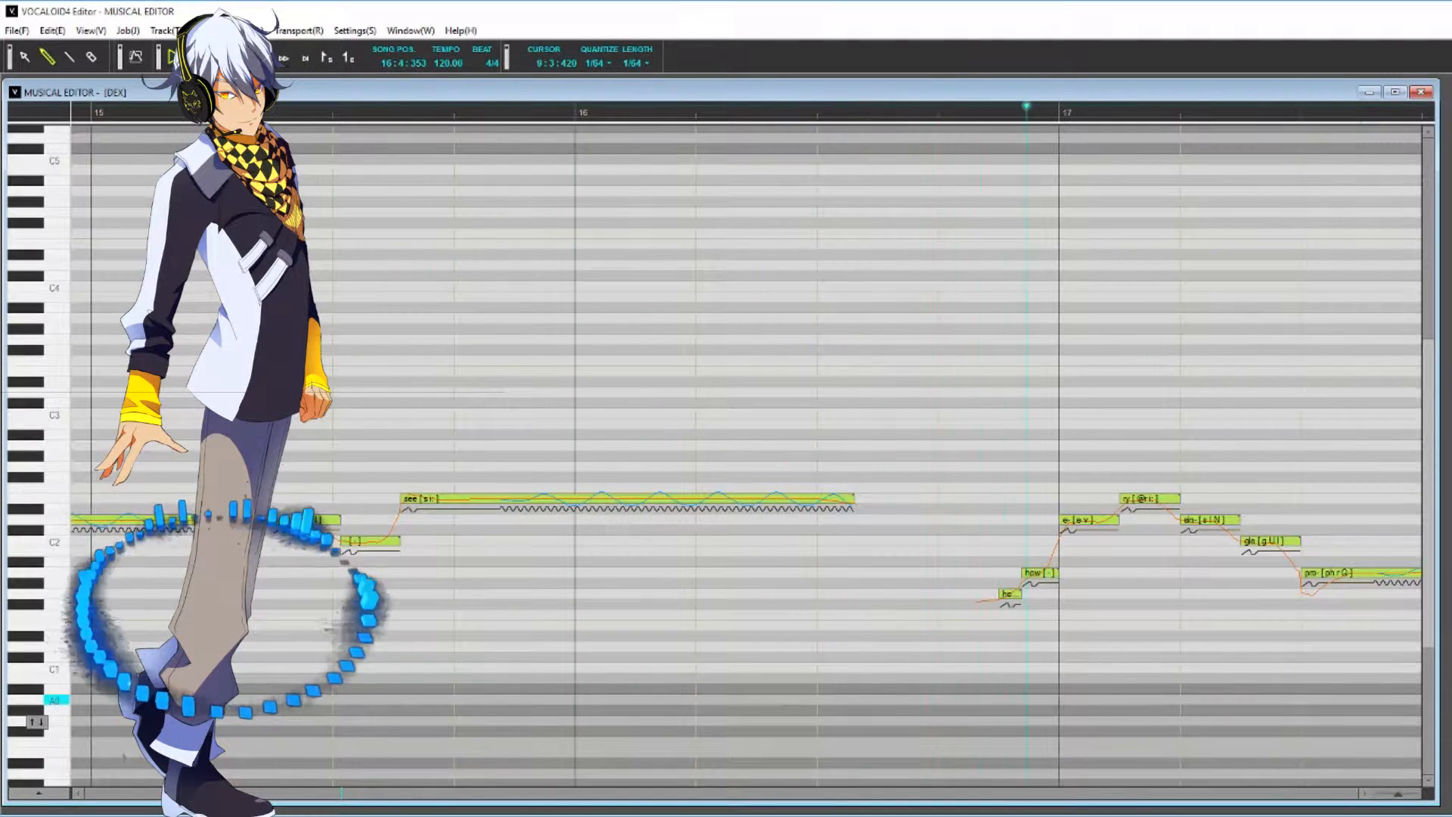
scroll(right, 3)
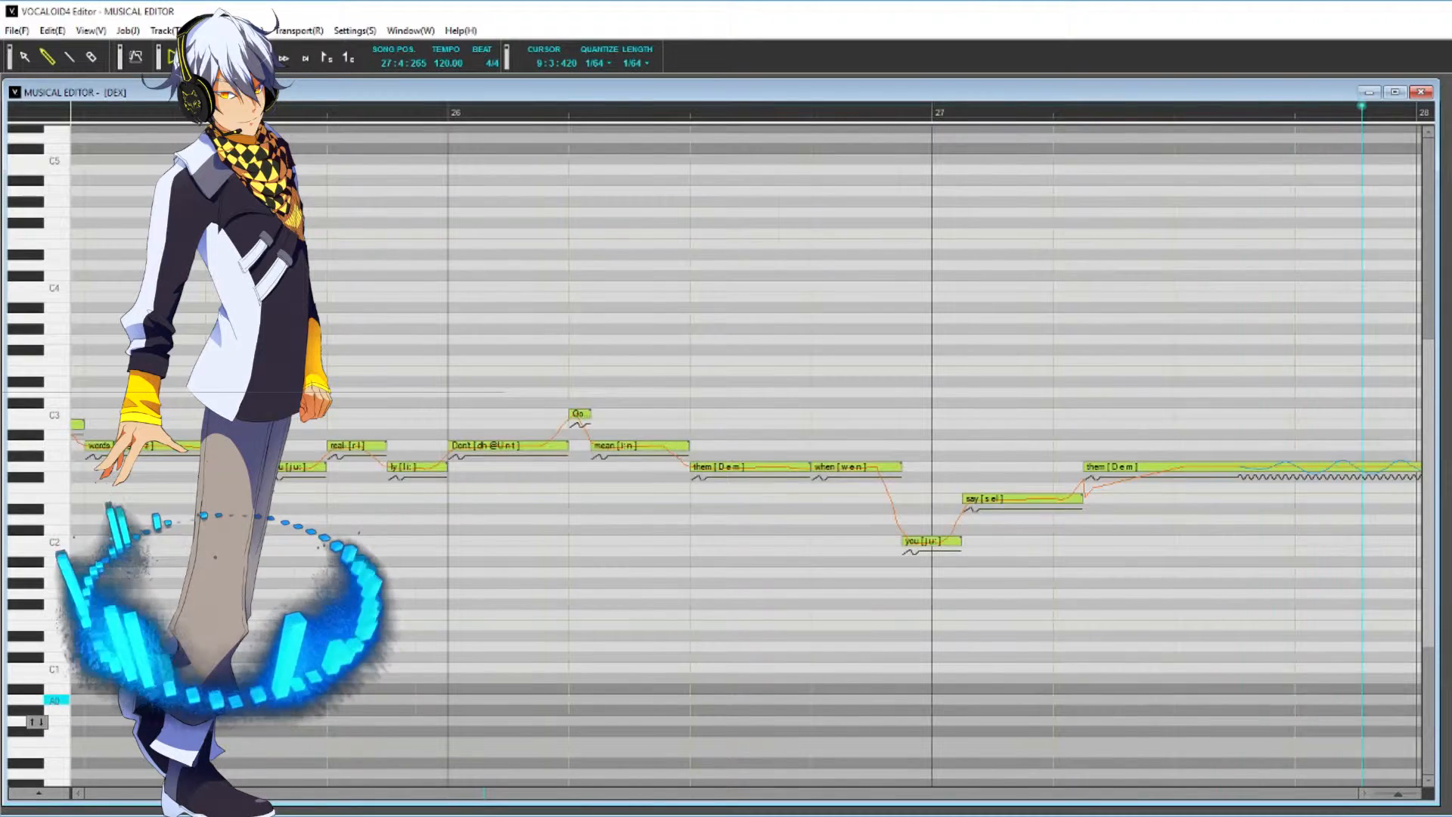
scroll(right, 3)
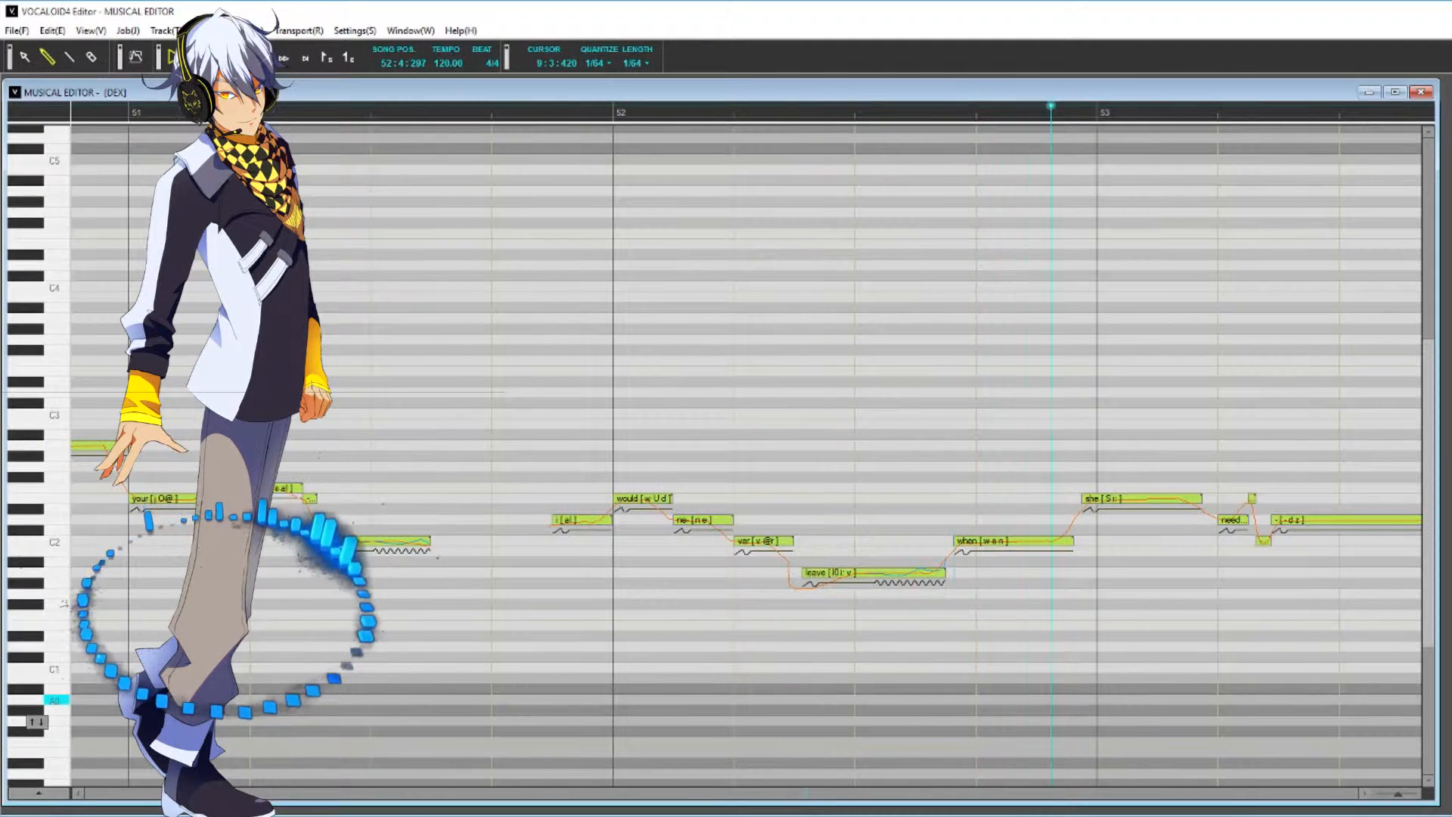
scroll(right, 3)
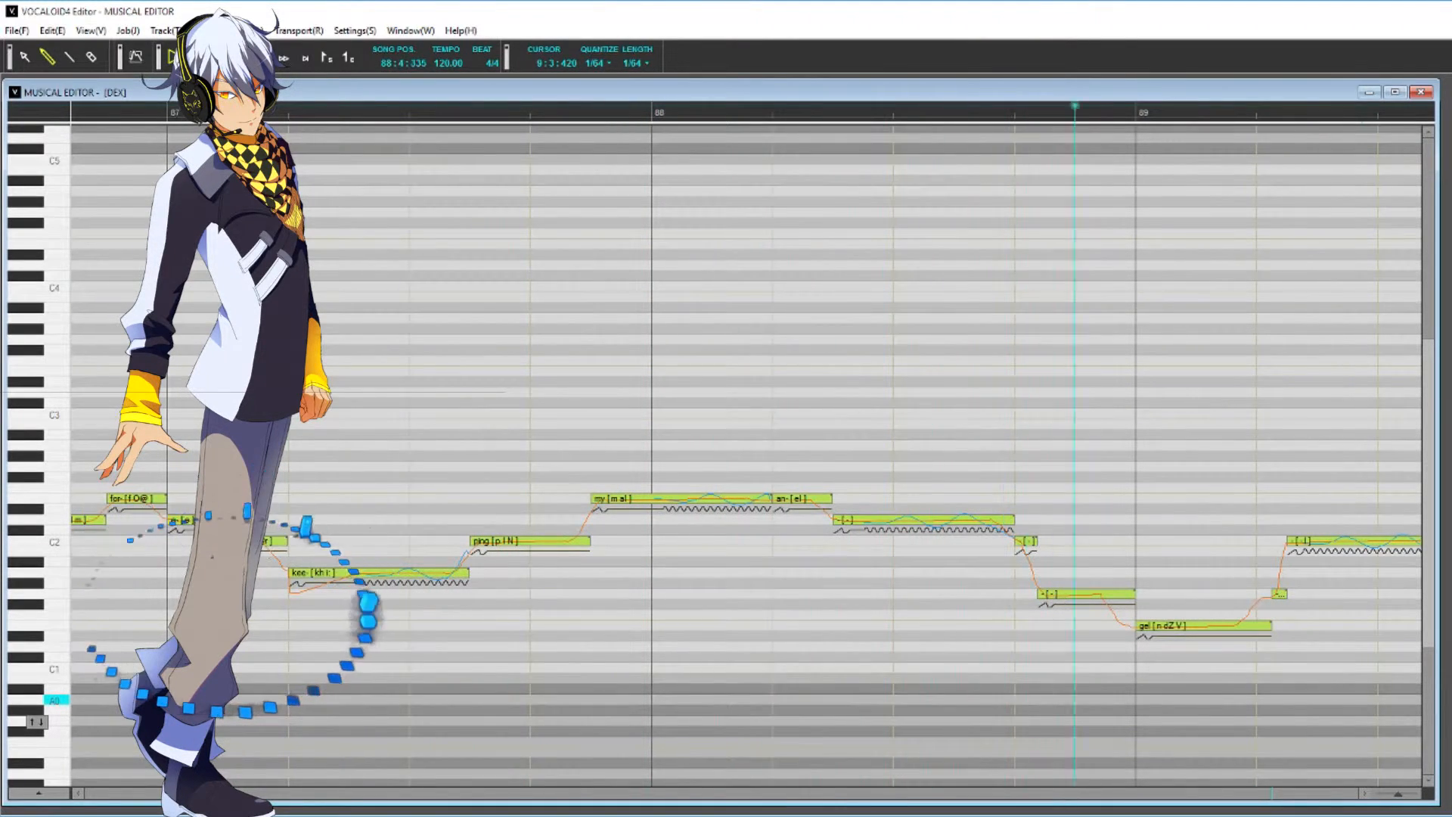
scroll(right, 3)
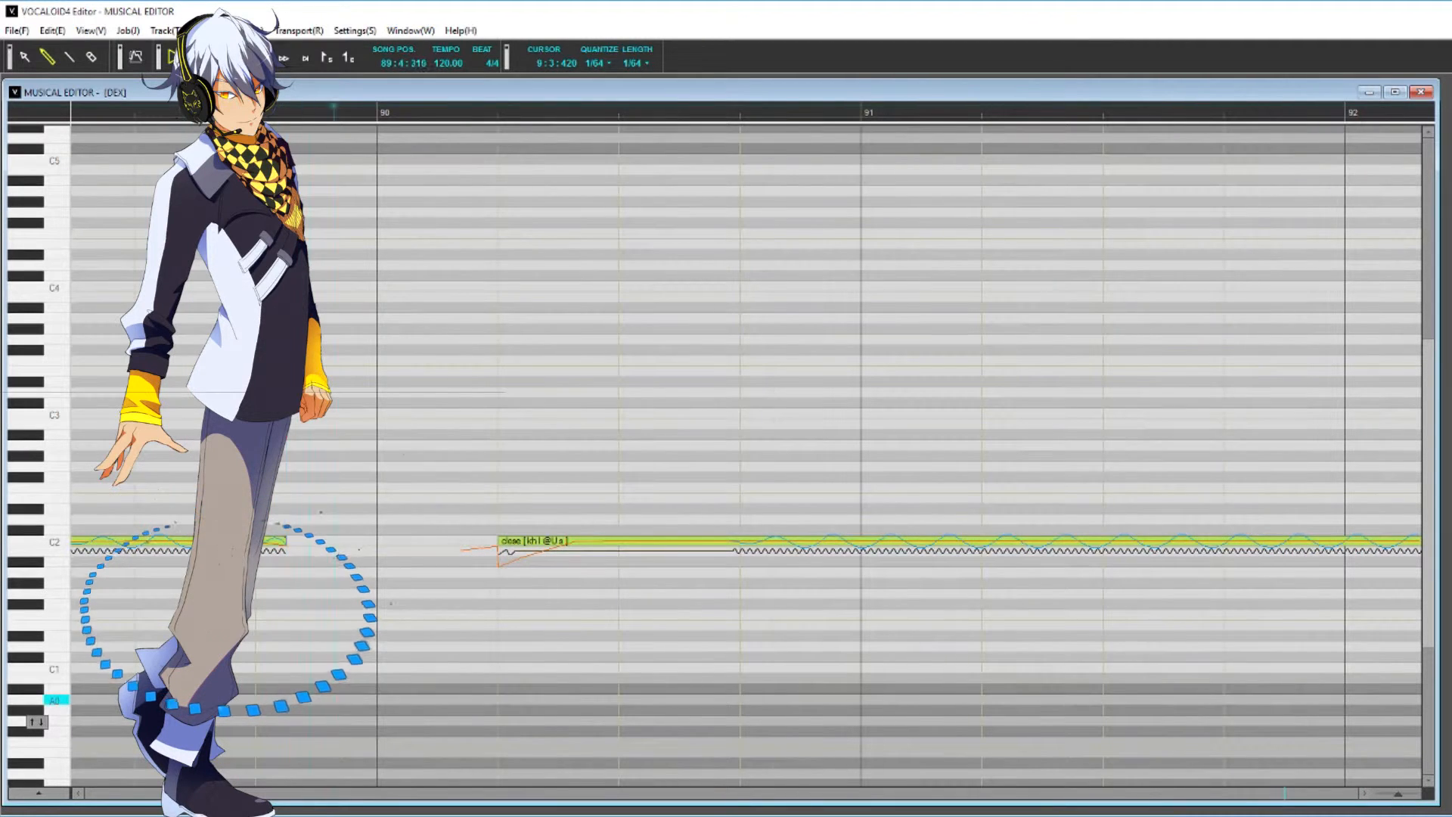